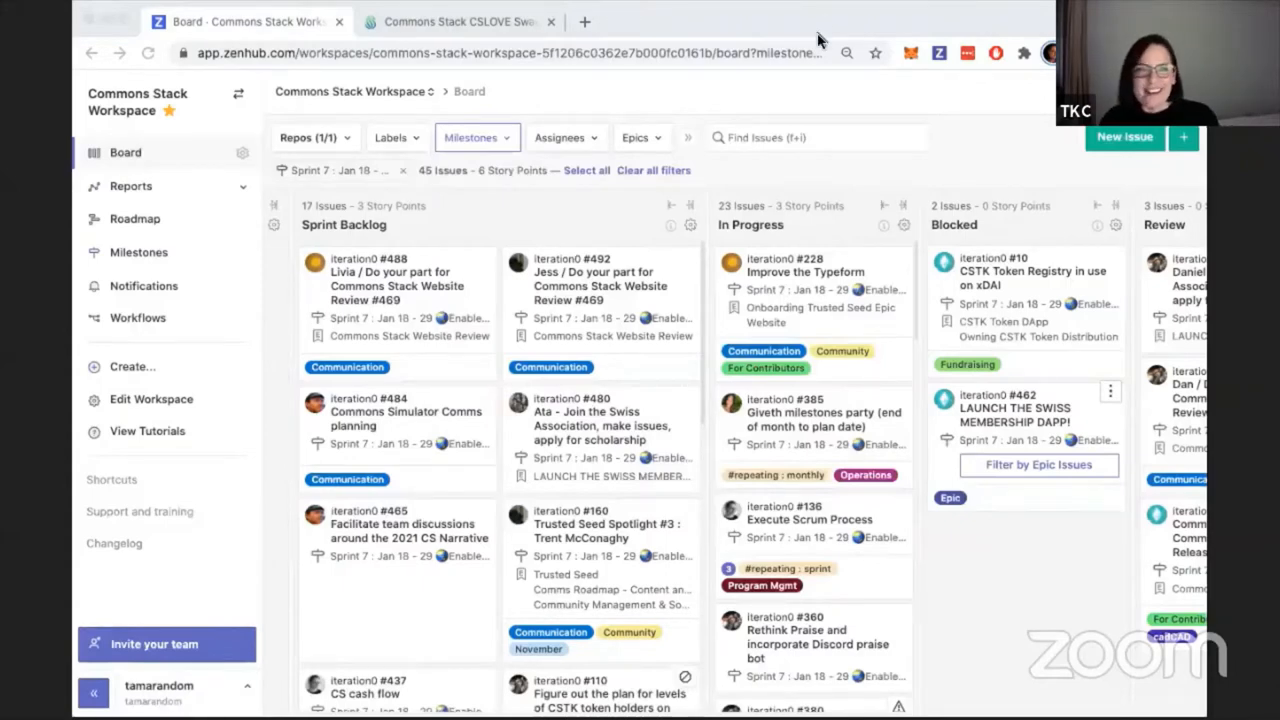
{"action": "mouse_move", "coordinate": [558, 95]}
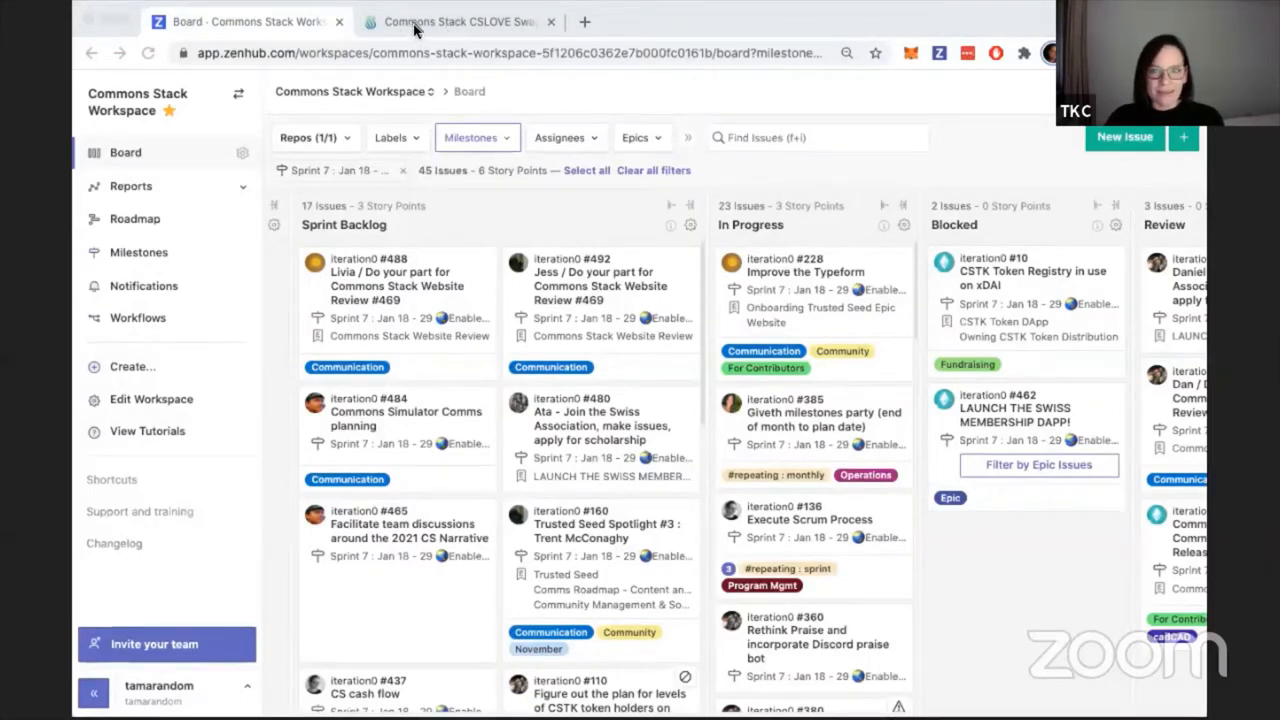
- Switch to the Commons Stack CSLOVE tab showing T-shirts, face mask and caps
{"action": "left_click", "coordinate": [455, 21]}
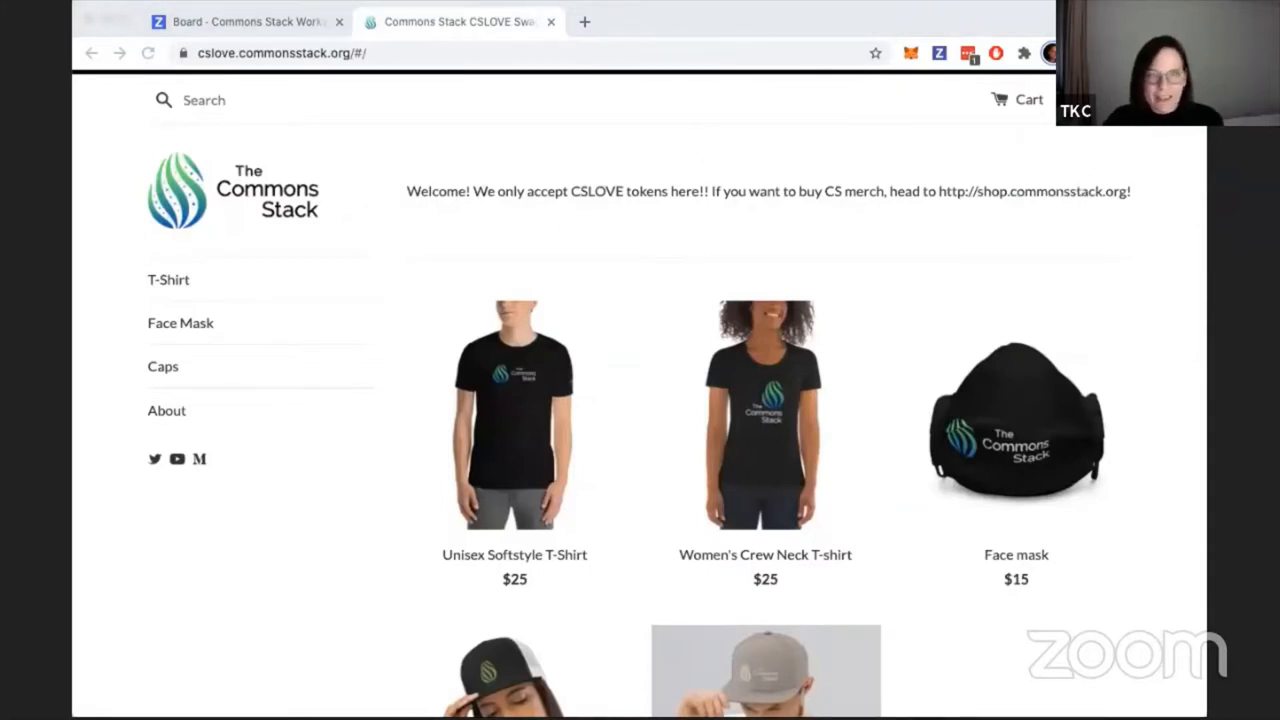
{"action": "mouse_move", "coordinate": [1184, 285]}
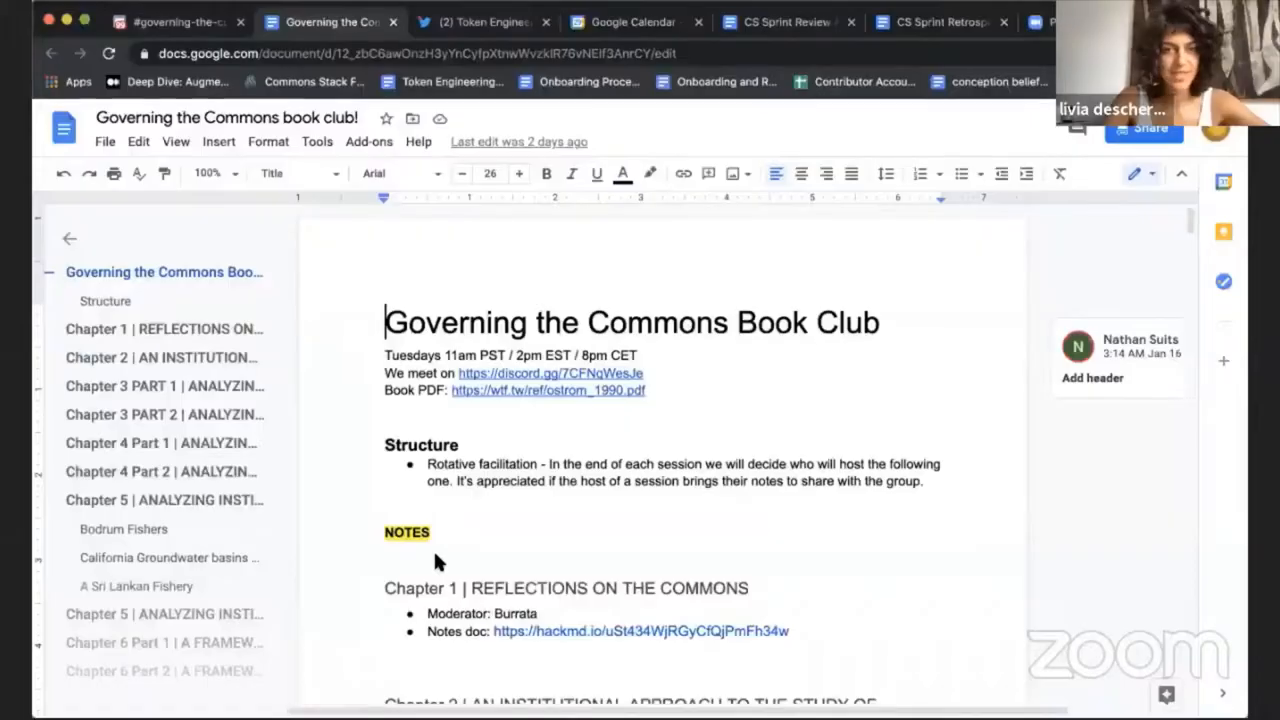
{"action": "mouse_move", "coordinate": [958, 312]}
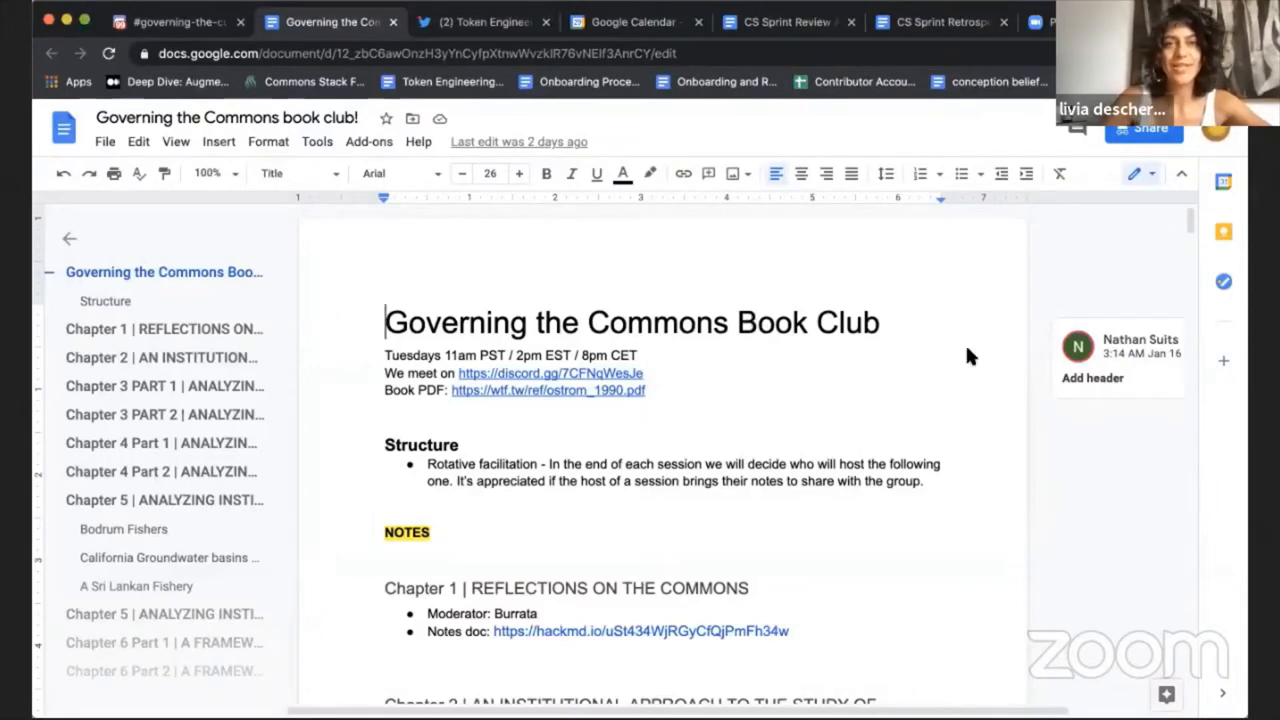
{"action": "mouse_move", "coordinate": [865, 400]}
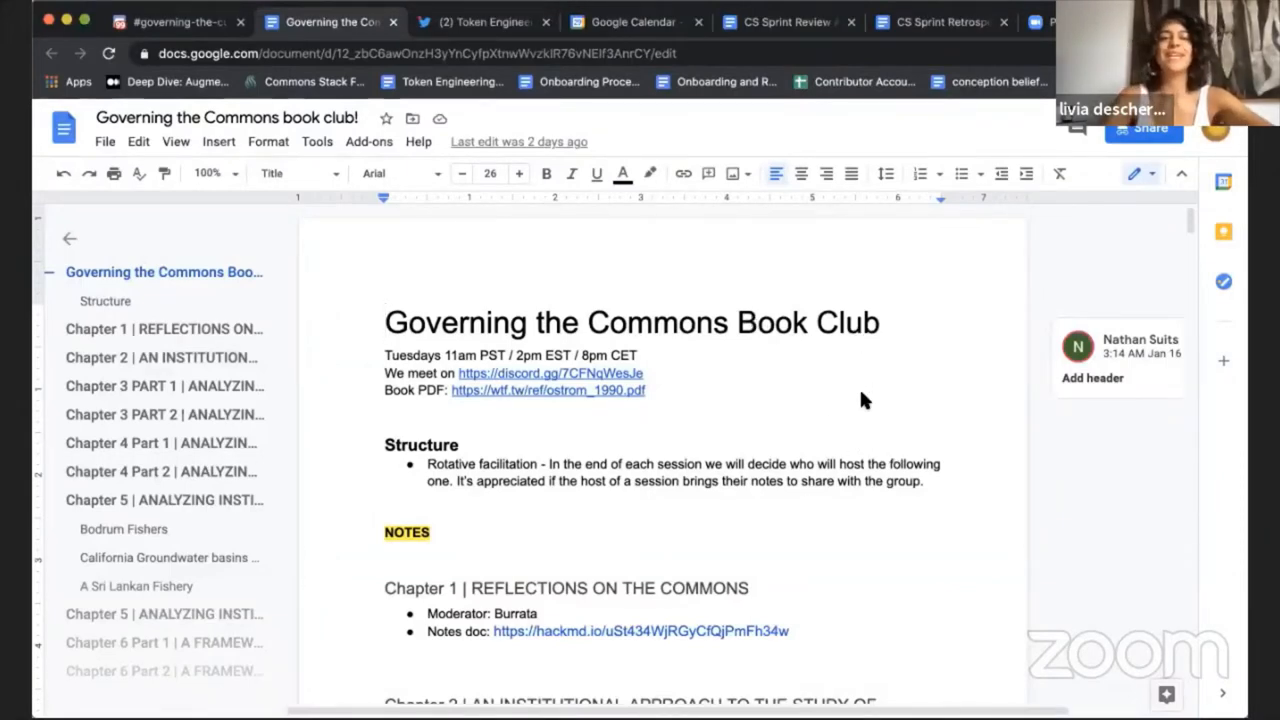
{"action": "mouse_move", "coordinate": [778, 413]}
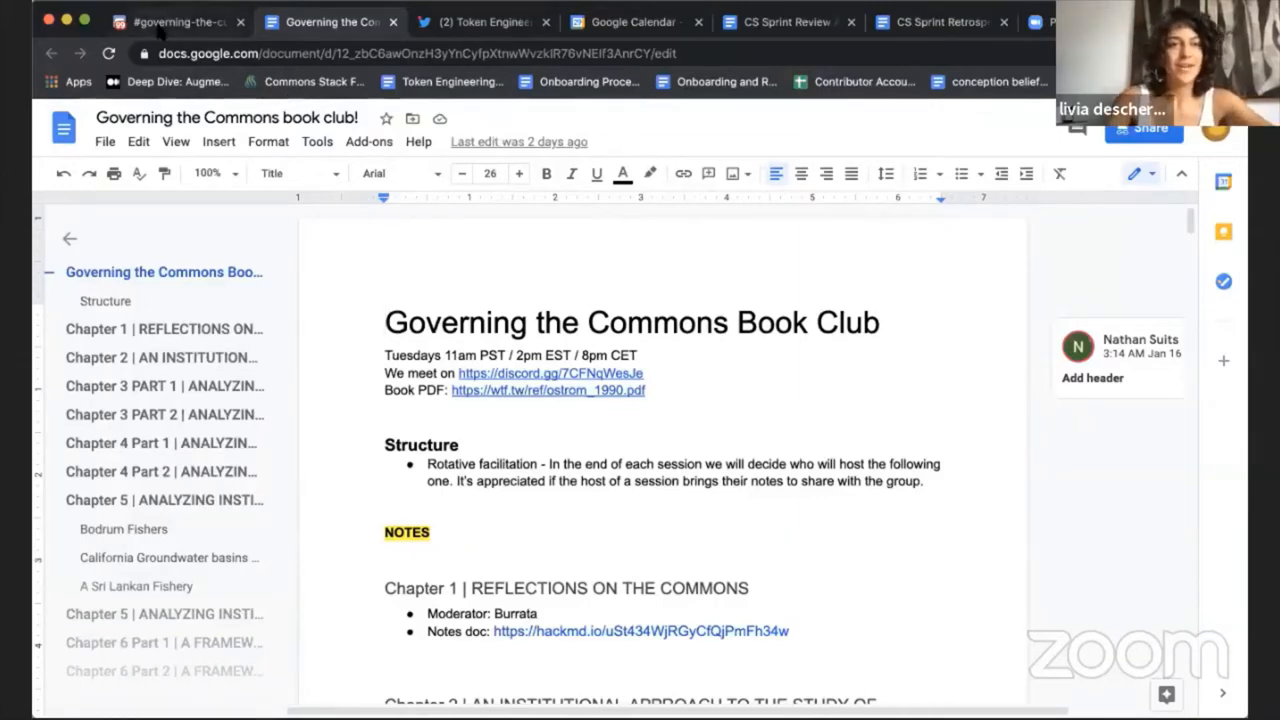
{"action": "mouse_move", "coordinate": [485, 22]}
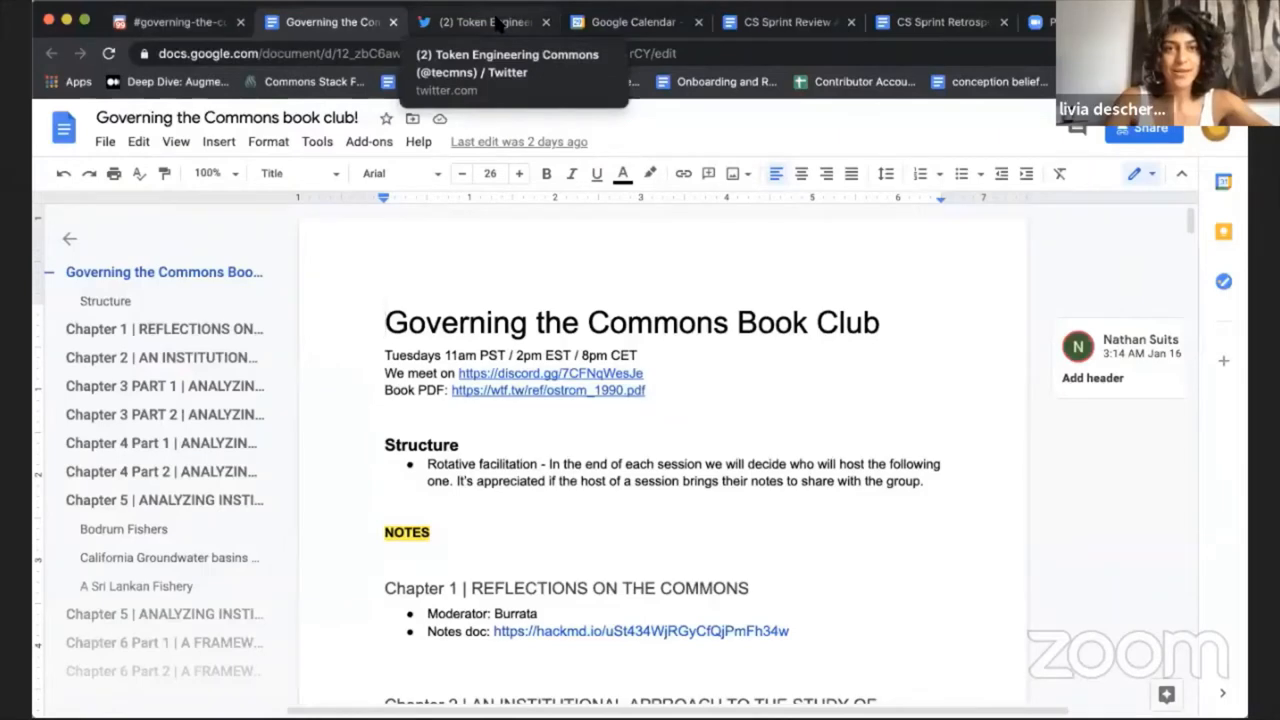
- Switch to the Token Engineering Commons tweet about Graviton Training Session #2
{"action": "left_click", "coordinate": [485, 22]}
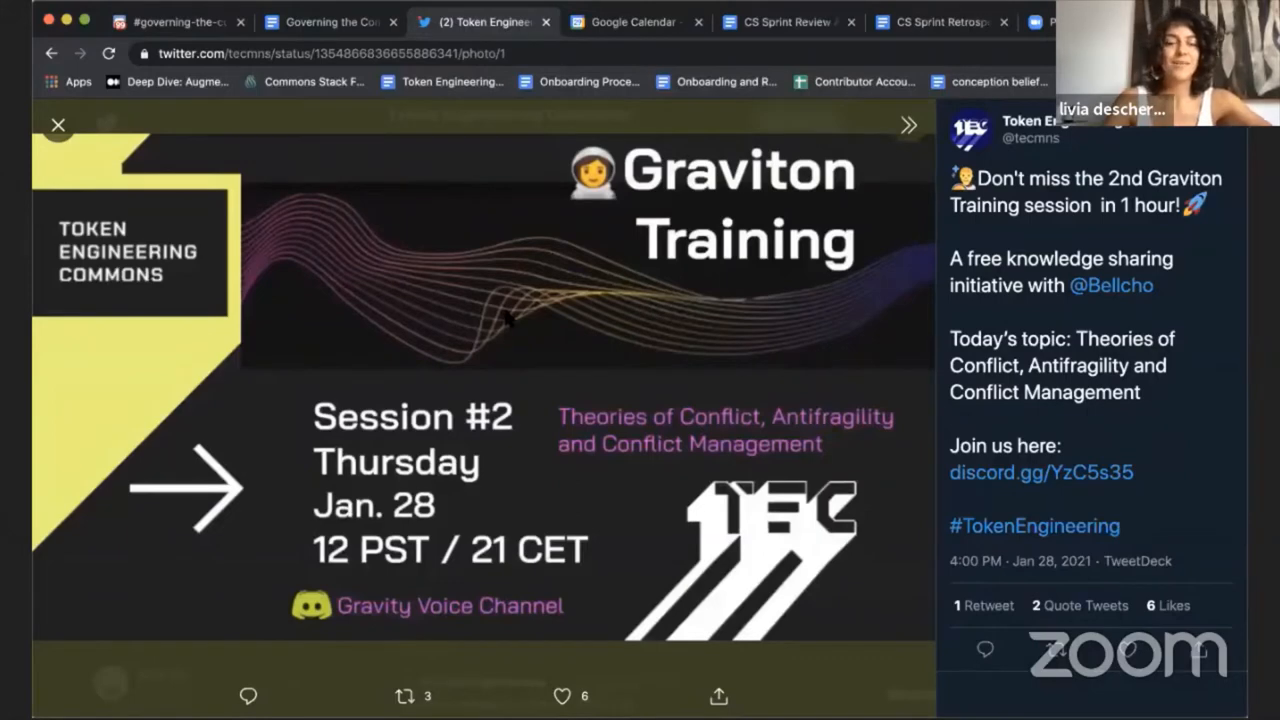
{"action": "mouse_move", "coordinate": [575, 350]}
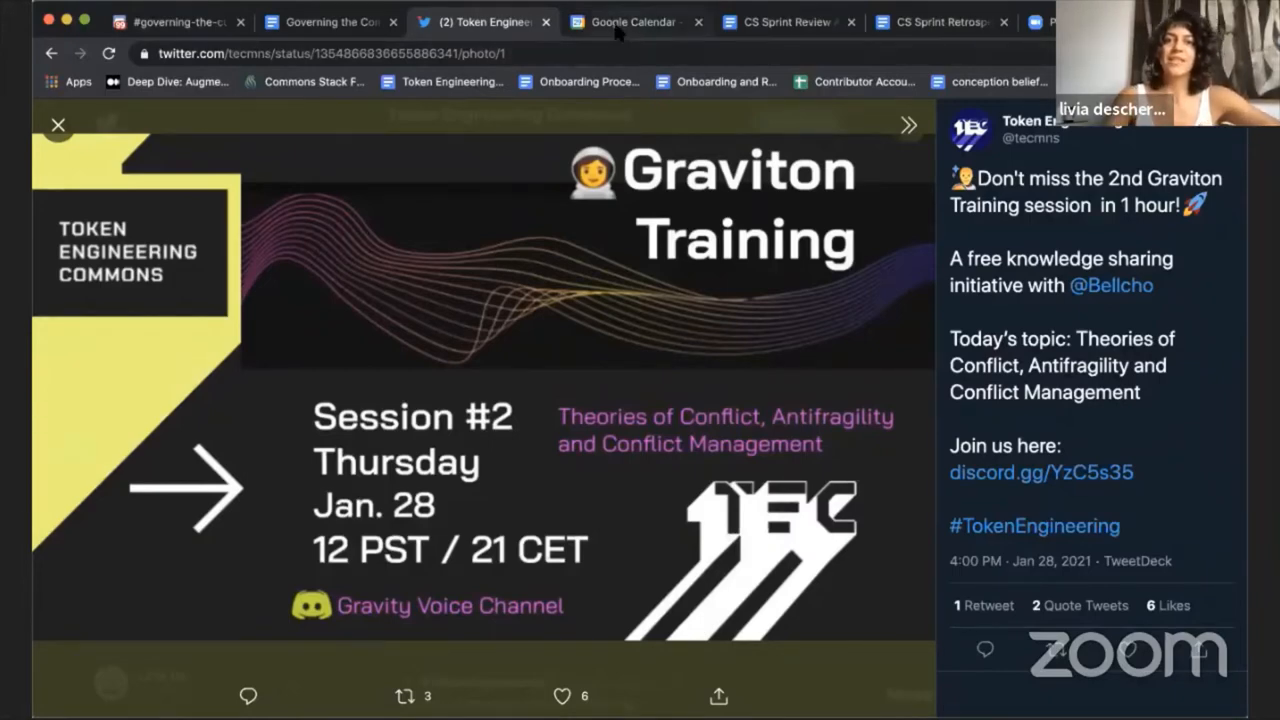
- Switch to the Google Calendar tab showing February 2021 TEC and Commons Stack events
{"action": "left_click", "coordinate": [632, 21]}
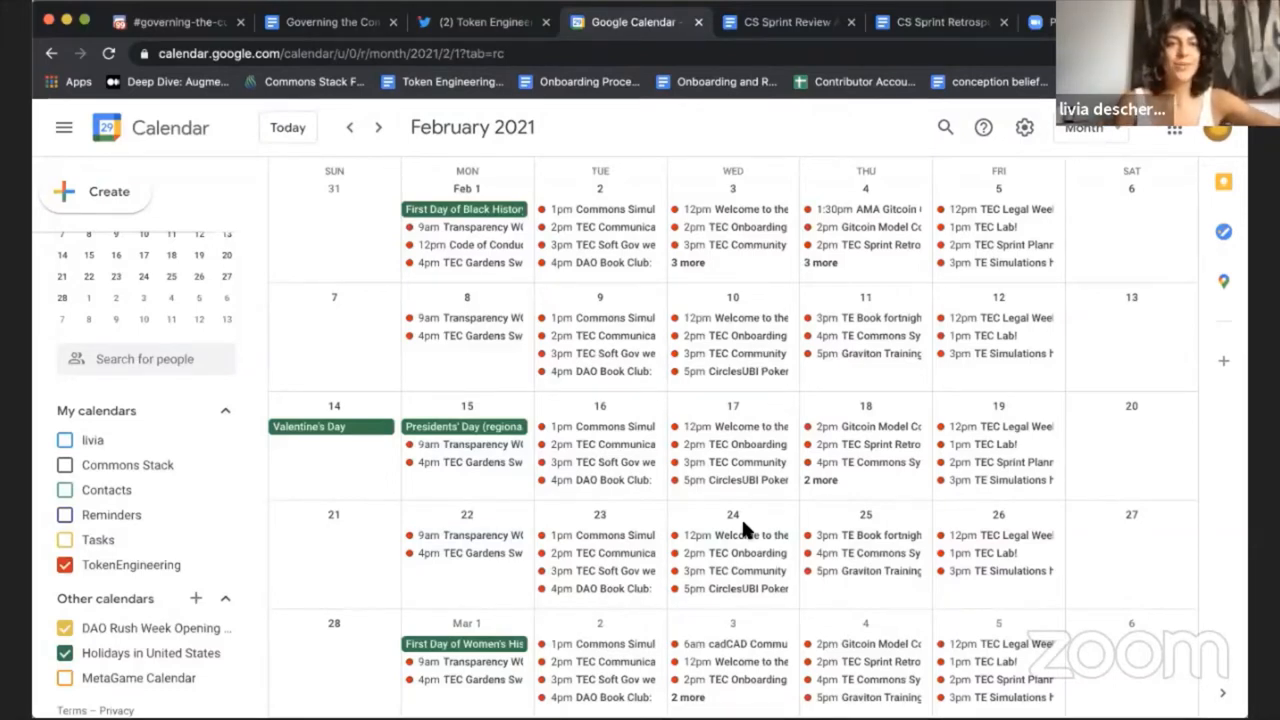
{"action": "mouse_move", "coordinate": [1157, 588]}
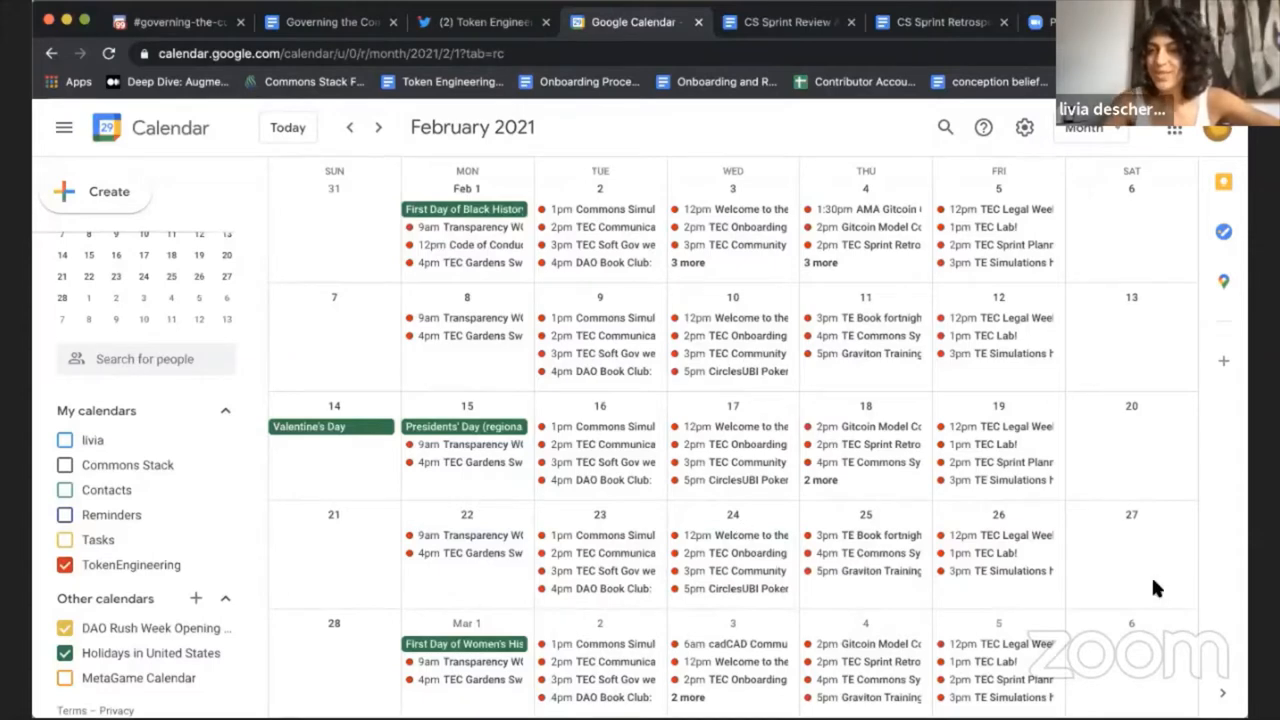